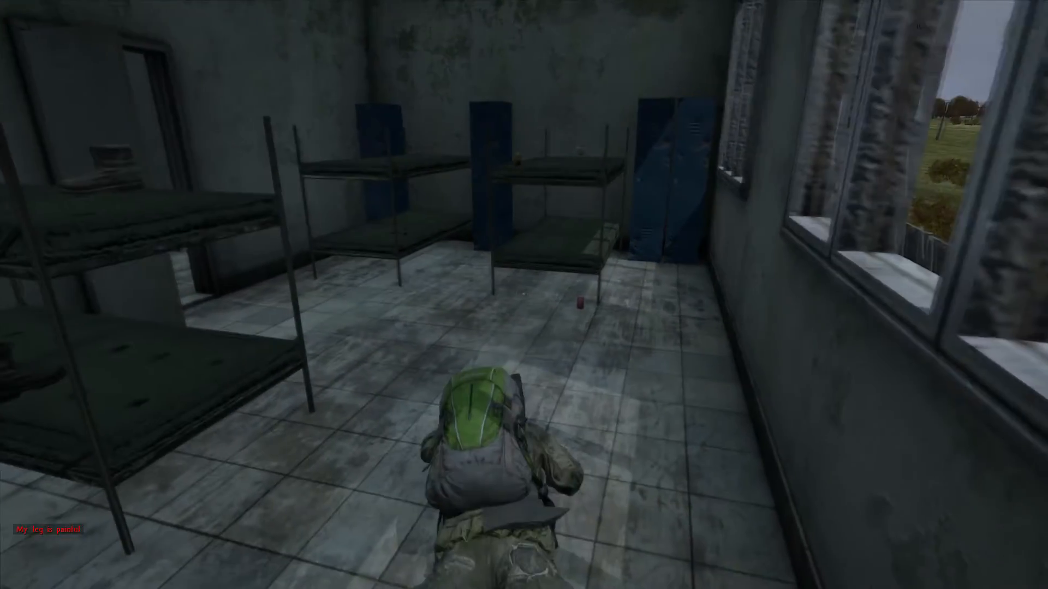
# Bring up the in-game menu while the injured character stands in the barracks.
pyautogui.press('tab')
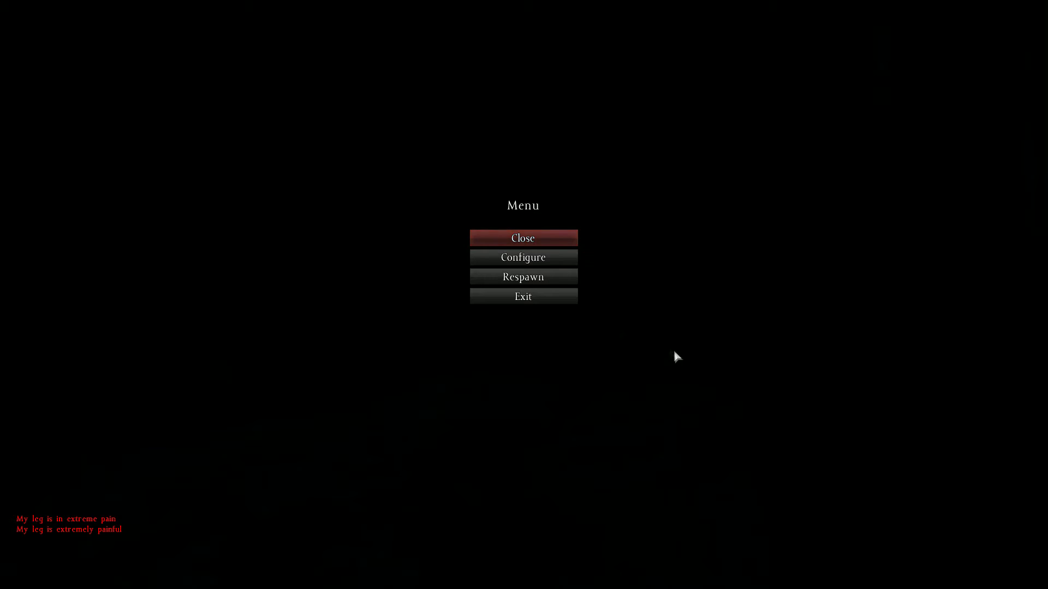
pyautogui.moveTo(523, 277)
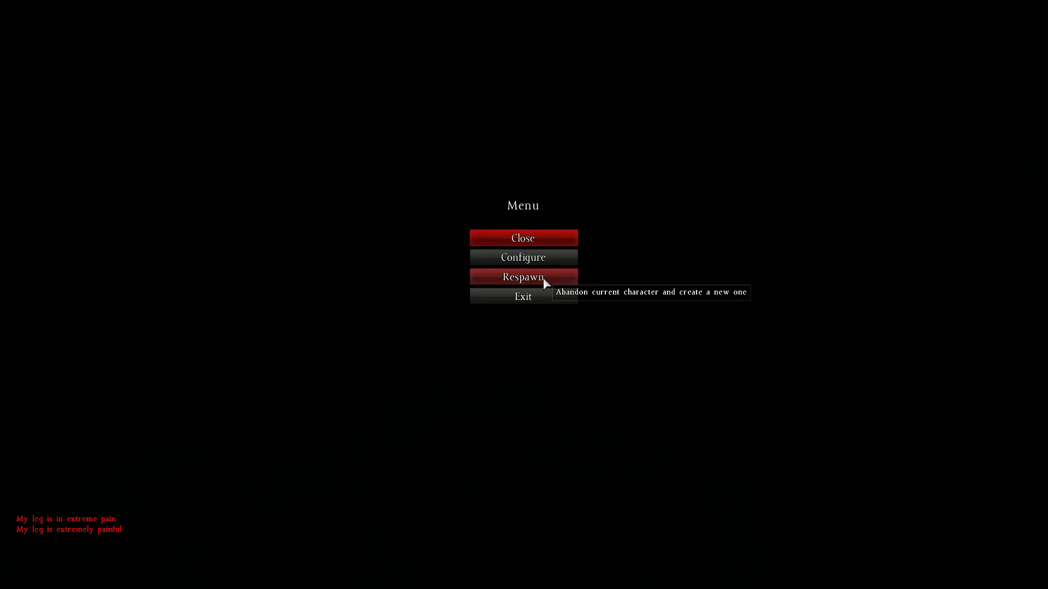
# Choose Respawn and confirm YES to kill the injured character.
pyautogui.click(522, 277)
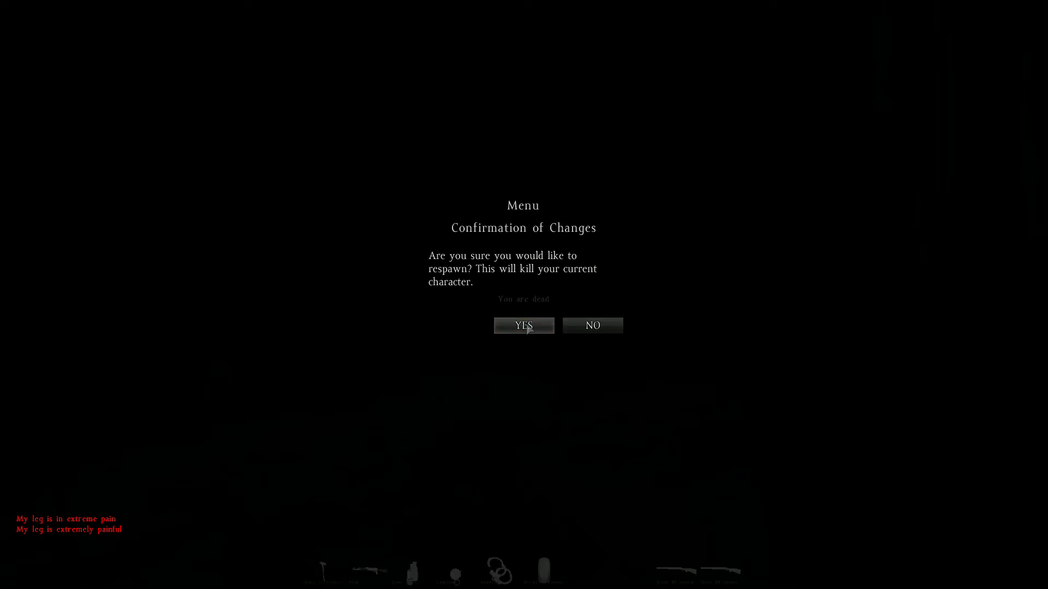
pyautogui.click(523, 325)
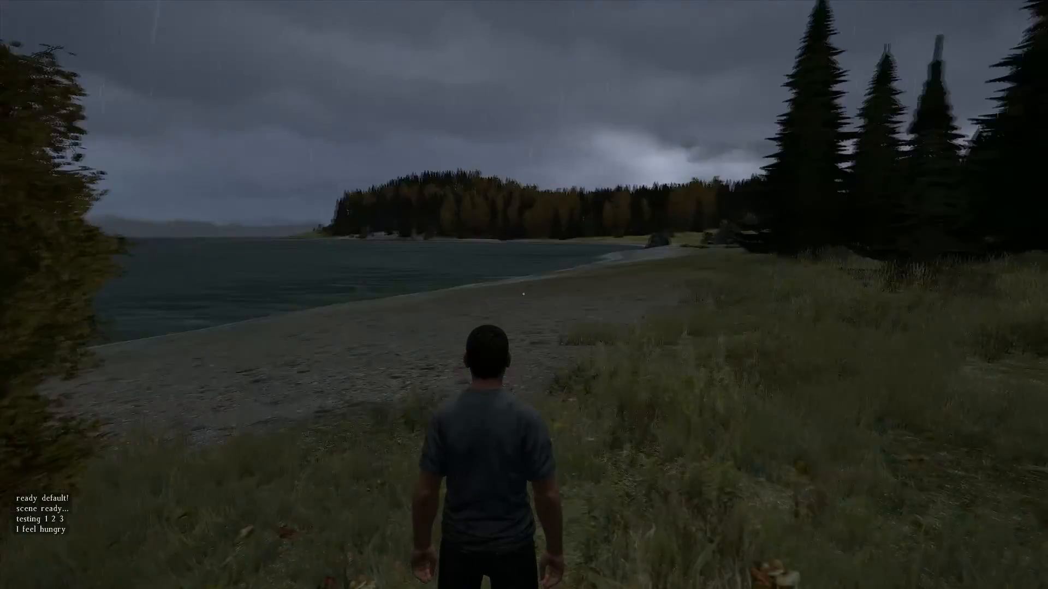
# After the respawn loads, walk the new character forward away from the beach.
pyautogui.press('w')
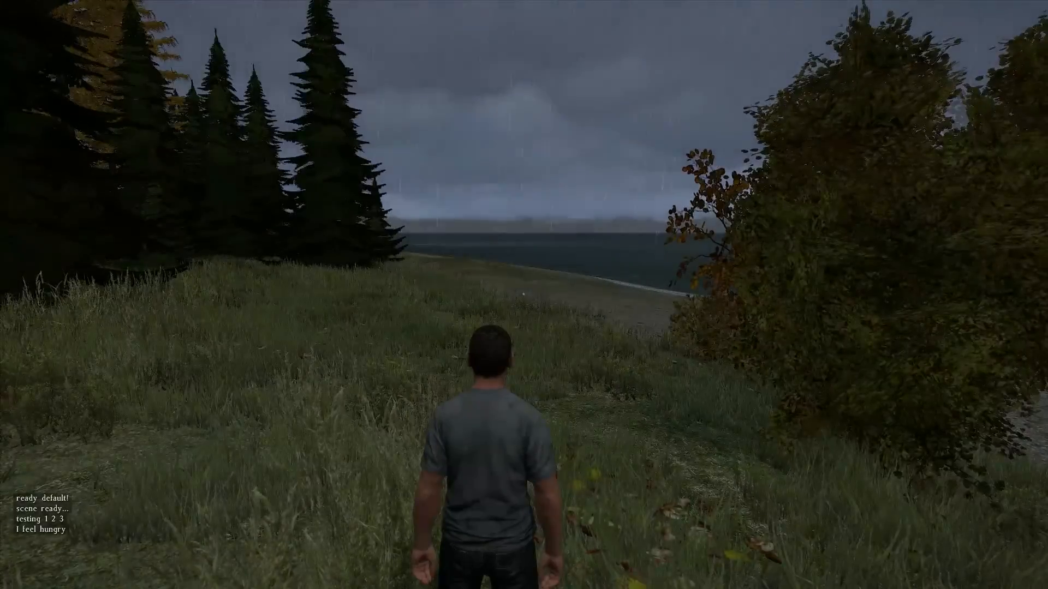